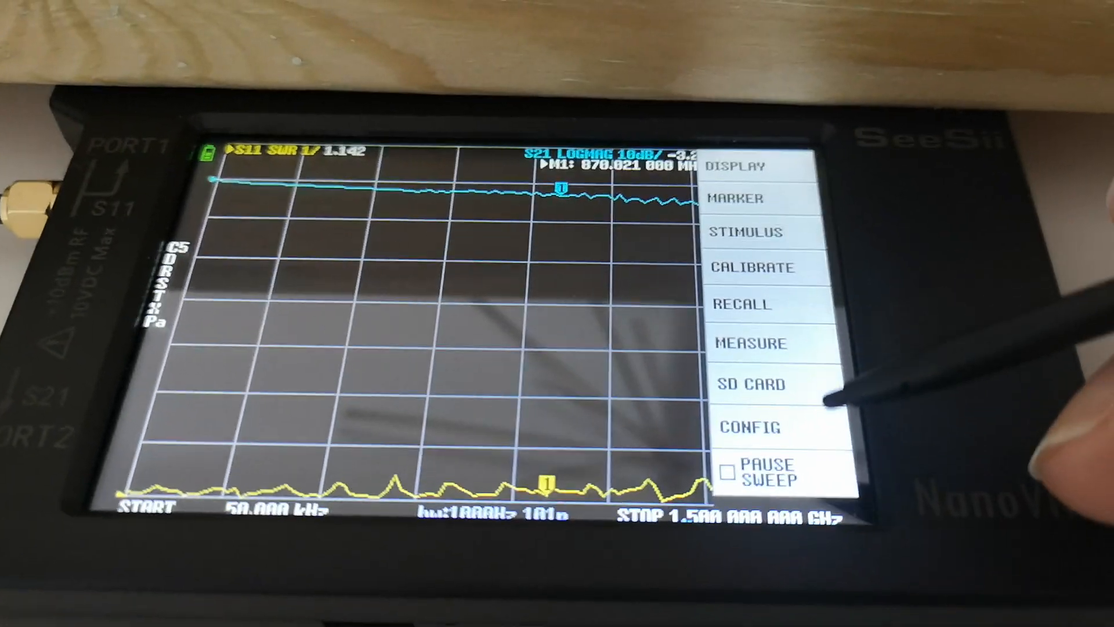
- Start calibration and measure the LOAD and ISOLN standards until both are checked
left_click(754, 268)
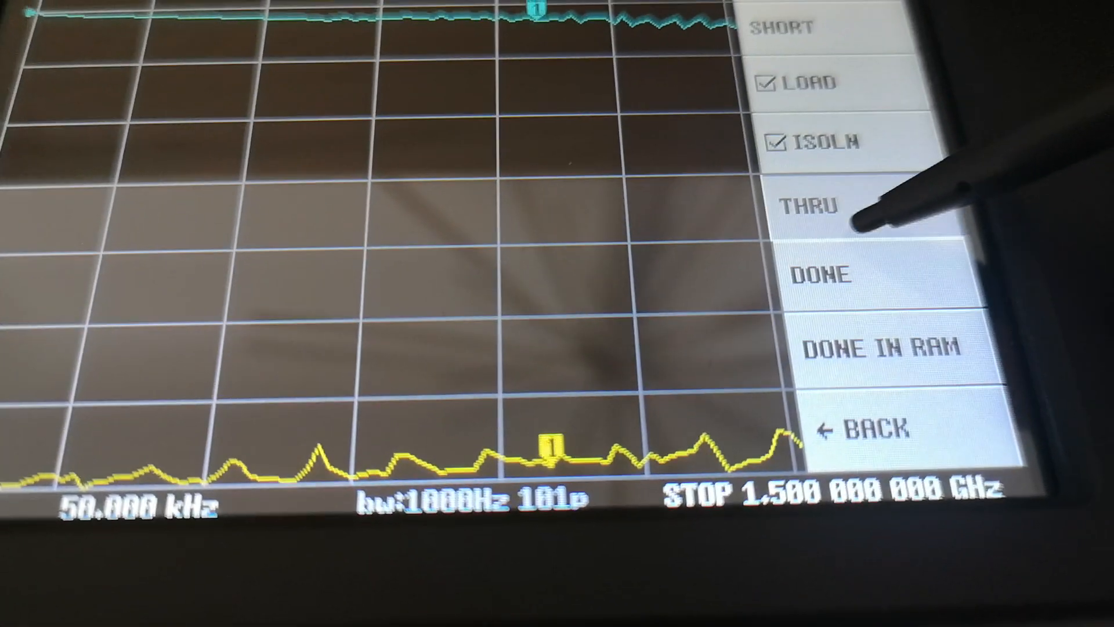
- Measure the THRU standard and finish calibration to bring up the save slot list
left_click(817, 206)
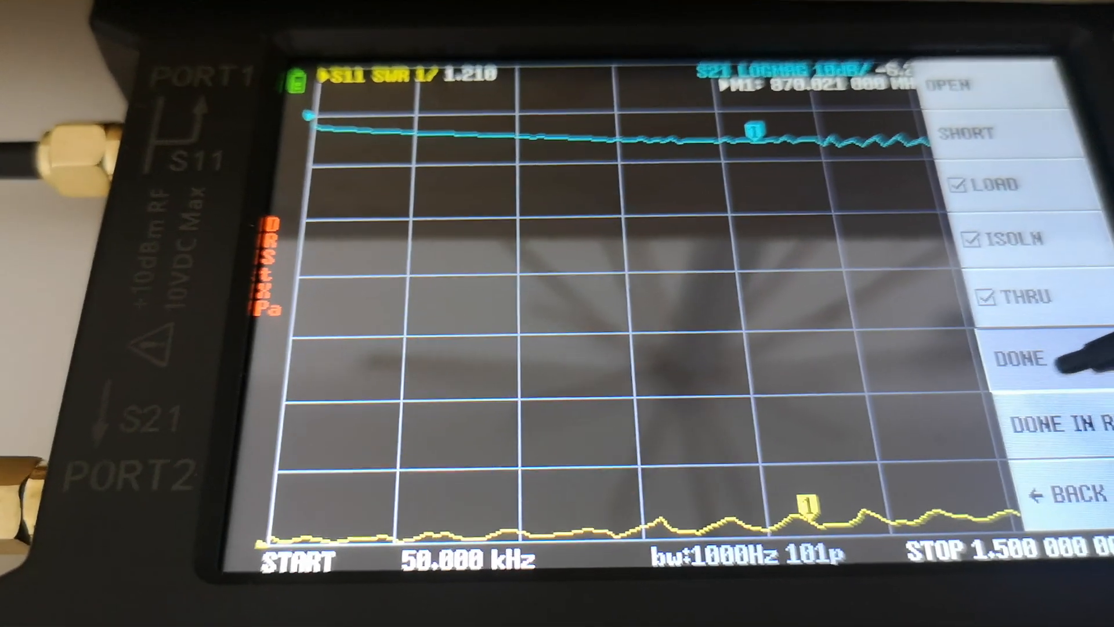
left_click(1031, 361)
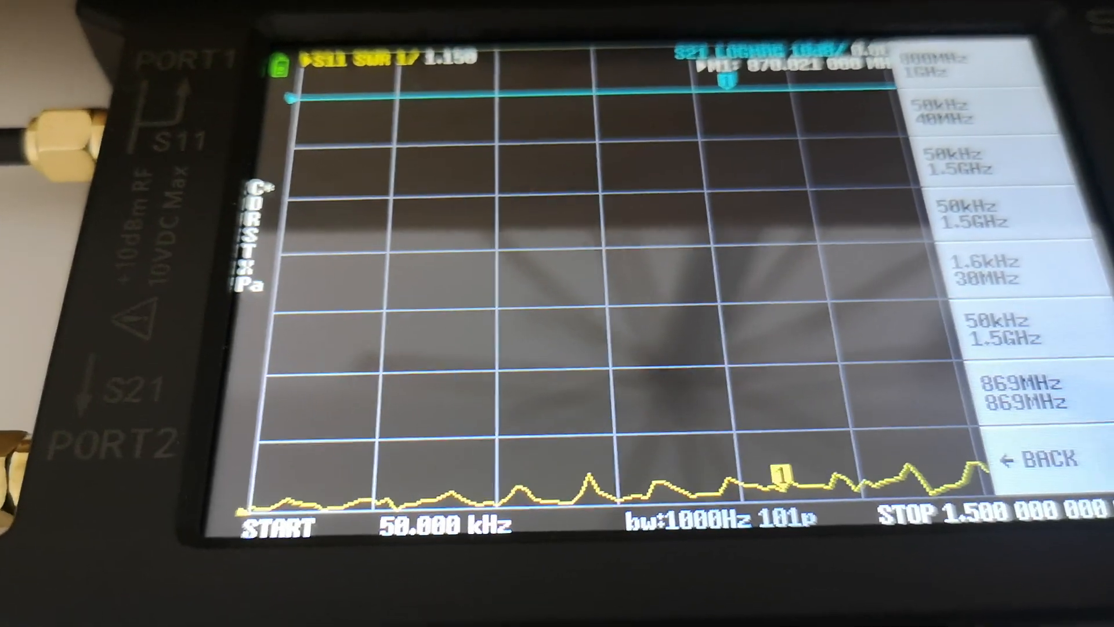